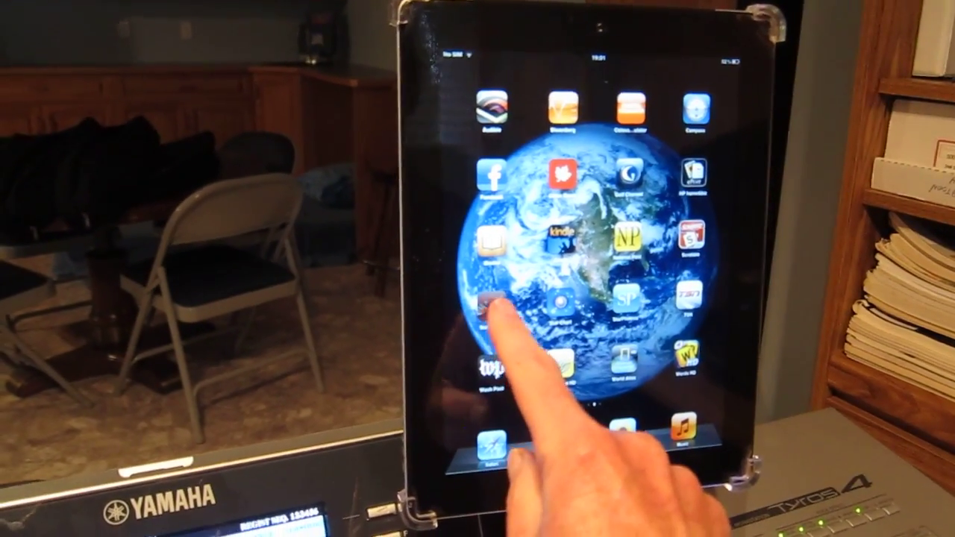
# Launch SongBook+ and get past the splash screen to the alphabetical song list
pyautogui.click(489, 305)
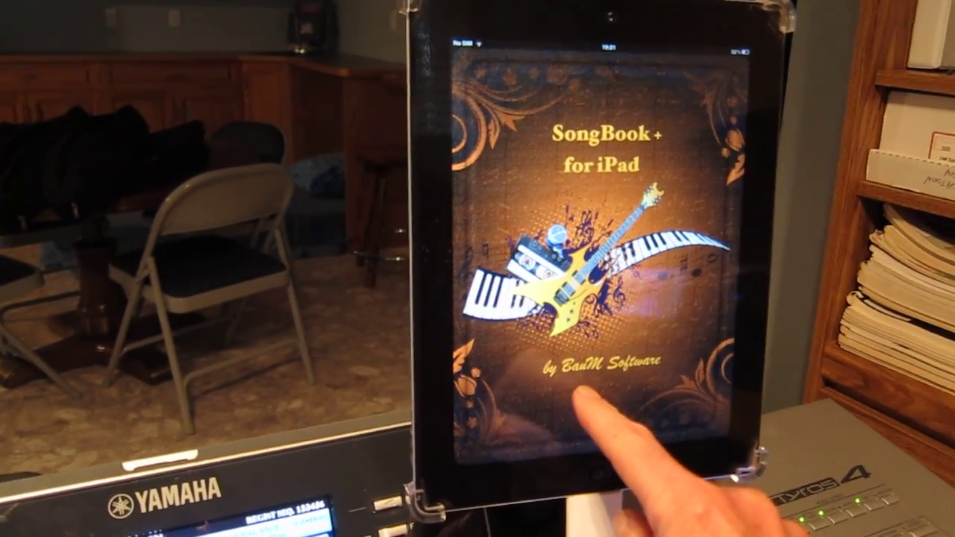
pyautogui.click(596, 432)
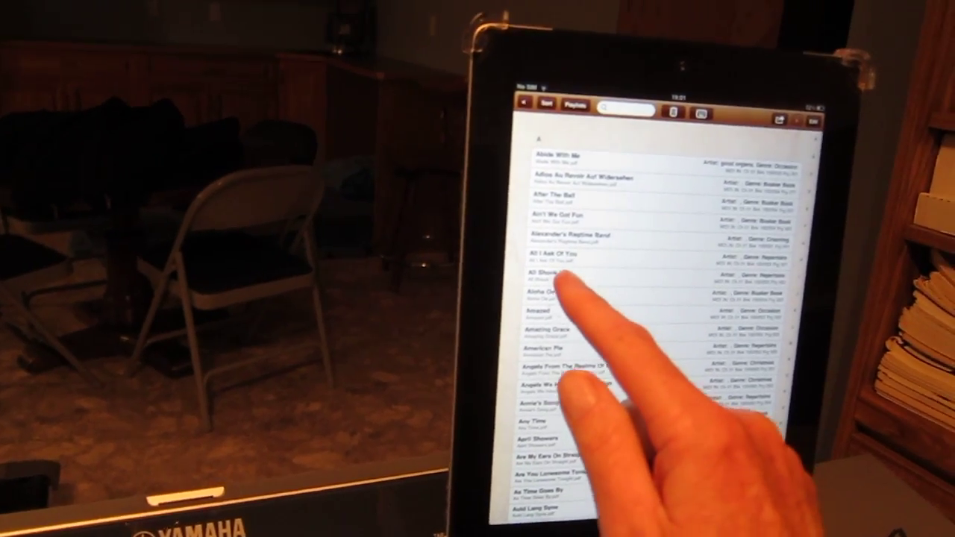
# Put the SongBook+ song library into edit mode with the Edit button
pyautogui.click(556, 278)
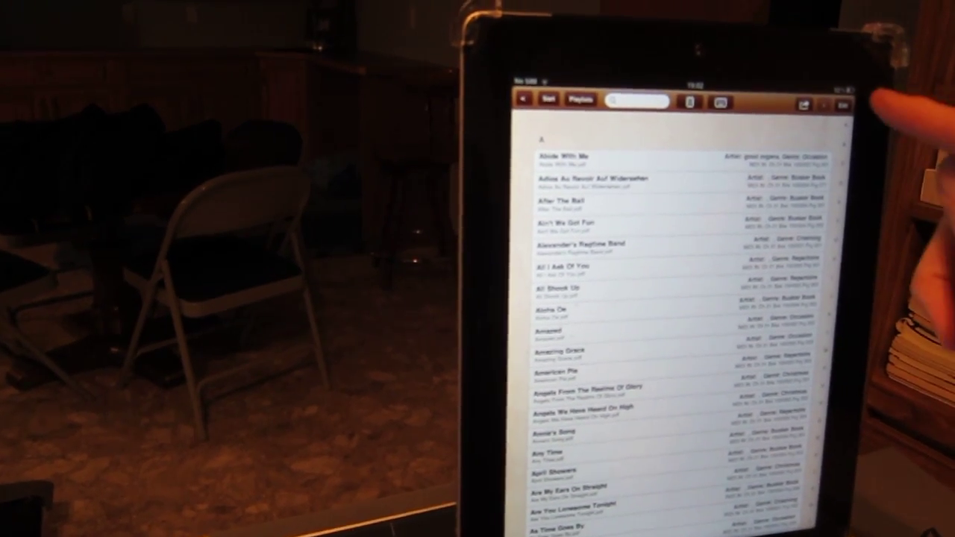
pyautogui.click(859, 102)
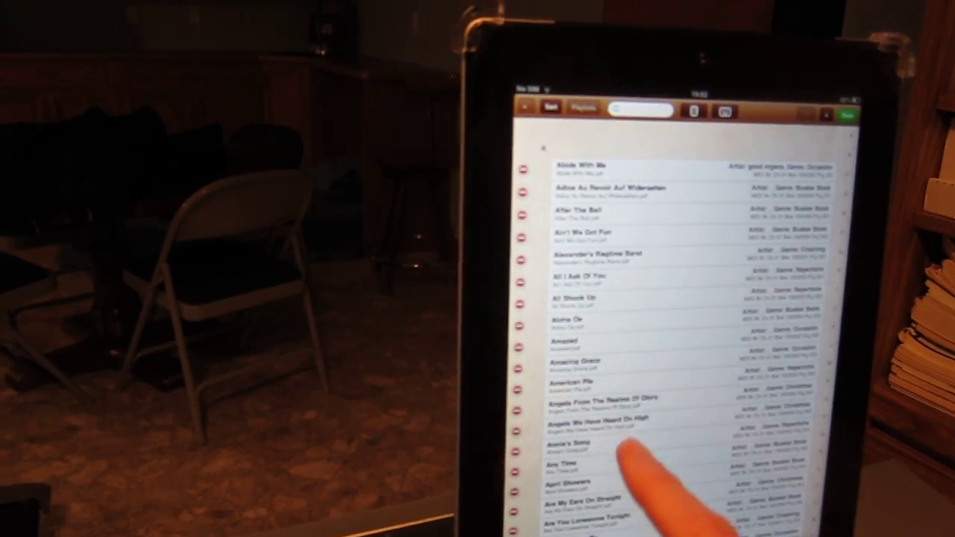
# Open a song entry in the edited library to set its MIDI values
pyautogui.click(574, 360)
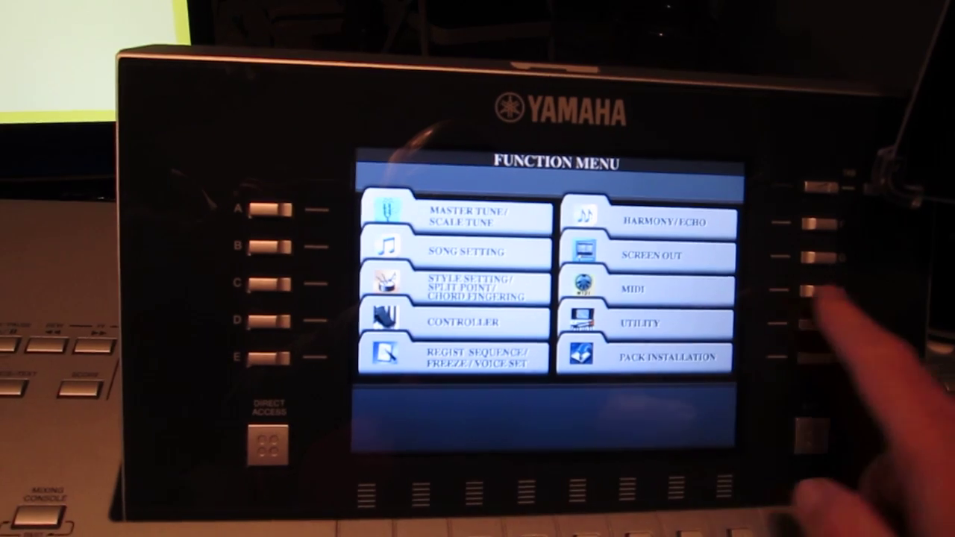
# Open the Tyros4 MIDI settings to reach the OpenTextSetup user template
pyautogui.click(806, 287)
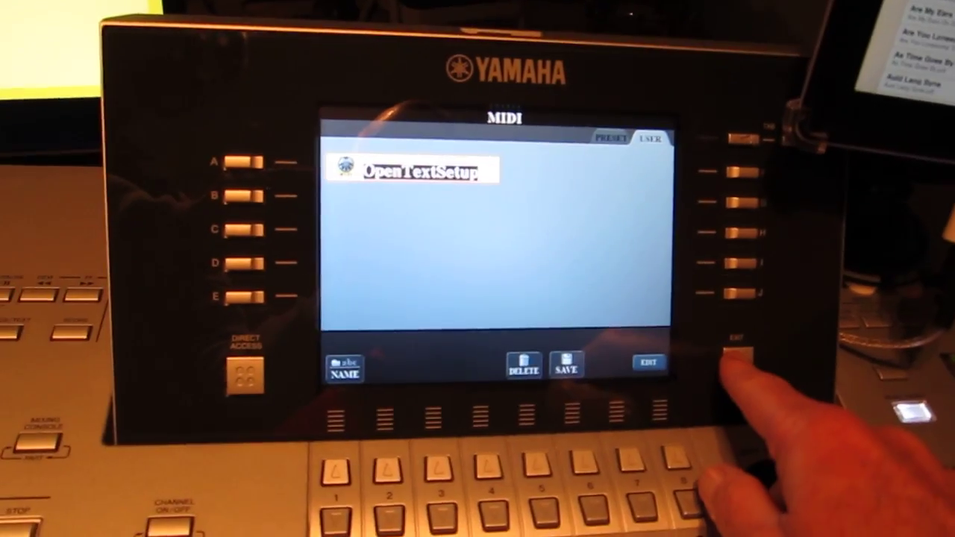
pyautogui.click(747, 365)
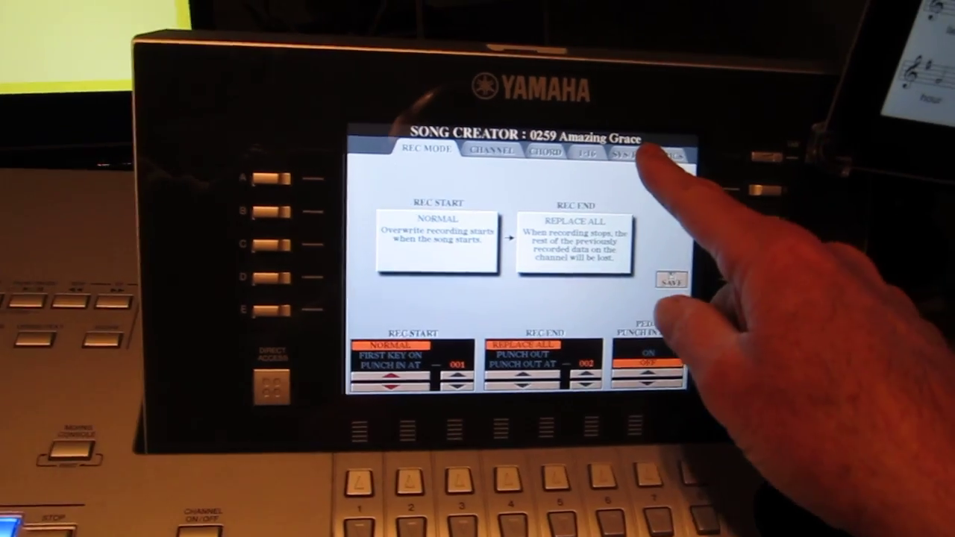
# Show Amazing Grace's 1-16 event list with Bank MSB 100, LSB 2, program 4
pyautogui.click(531, 155)
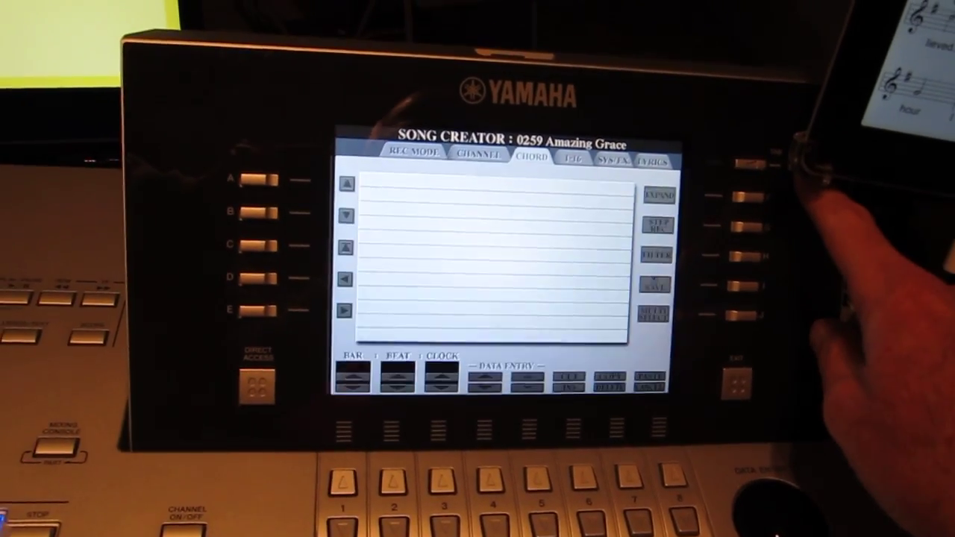
pyautogui.click(578, 159)
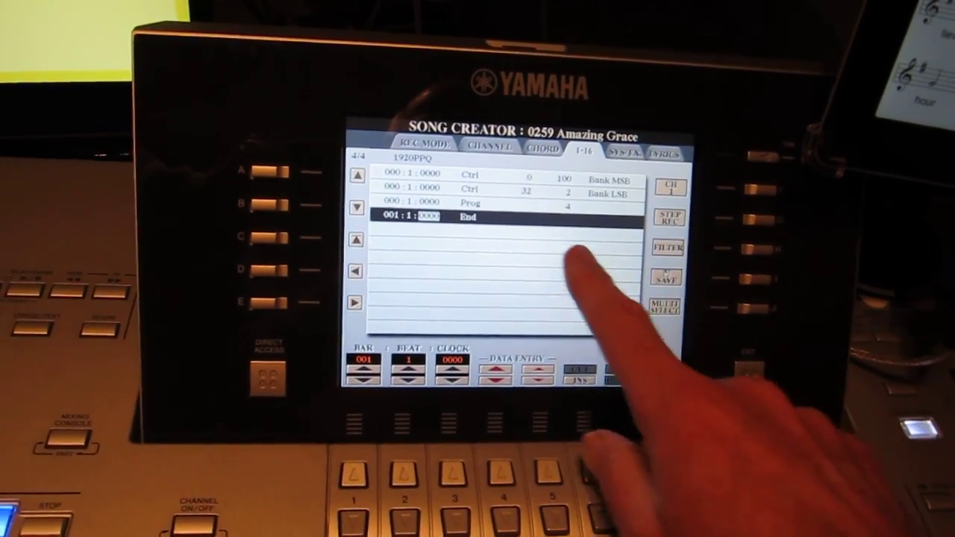